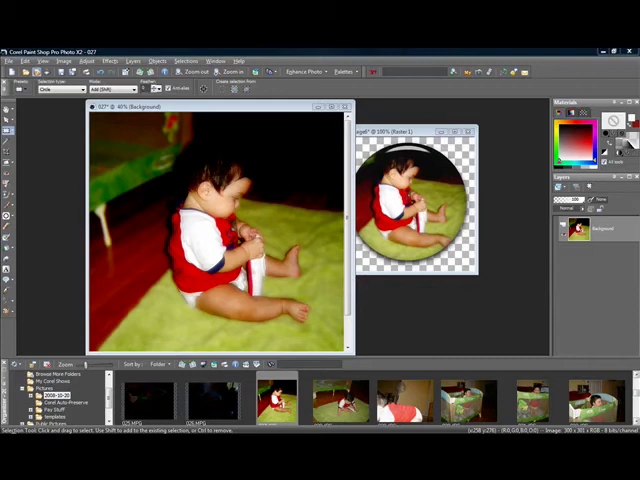
mouse_move(455, 318)
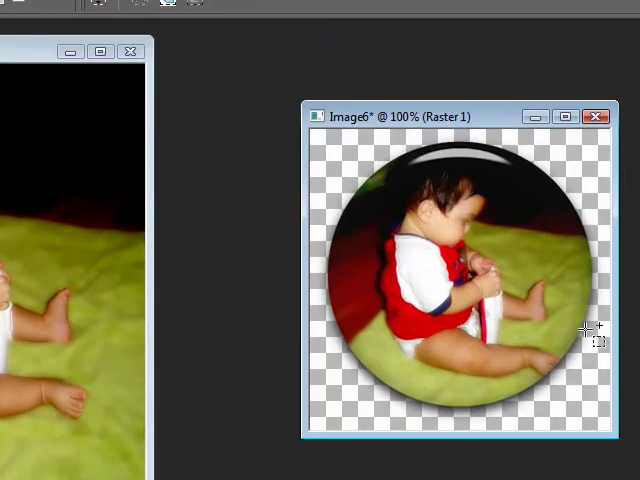
mouse_move(435, 131)
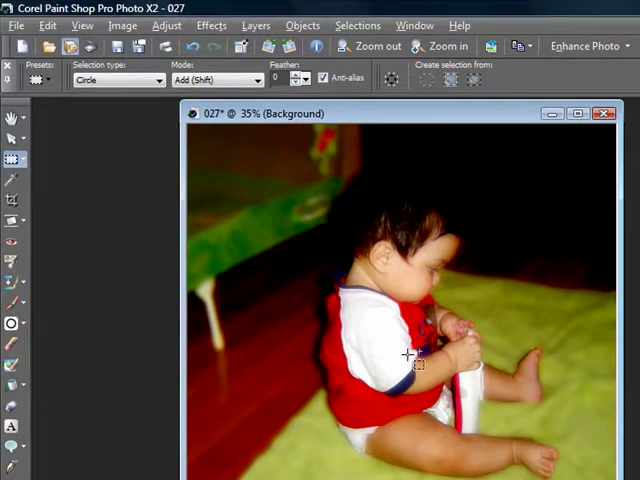
mouse_move(365, 295)
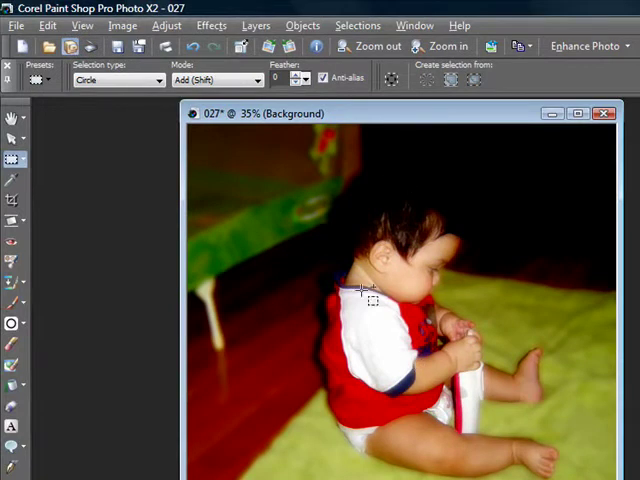
mouse_move(230, 145)
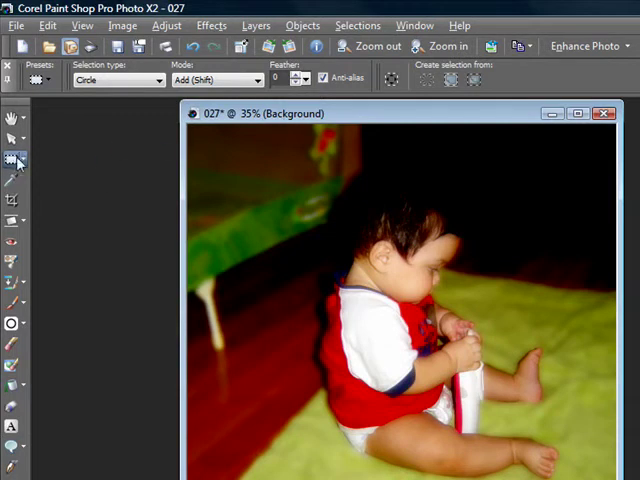
Set the Selection tool to an anti-aliased circle and draw it around the baby
left_click(10, 160)
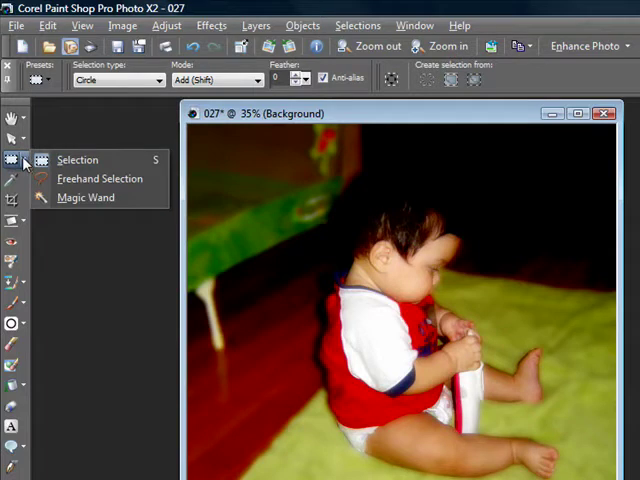
mouse_move(86, 197)
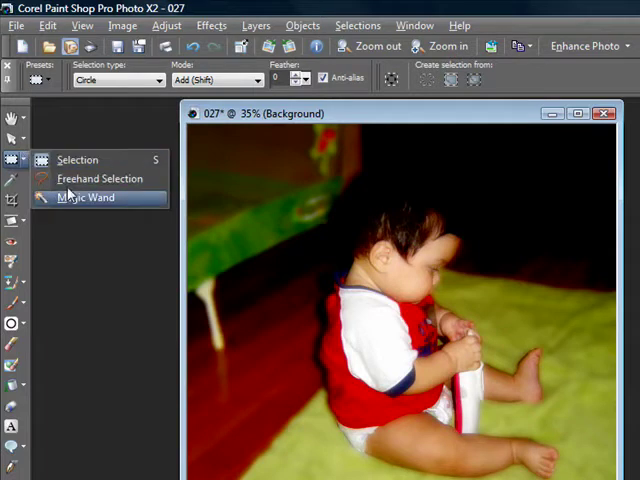
mouse_move(77, 160)
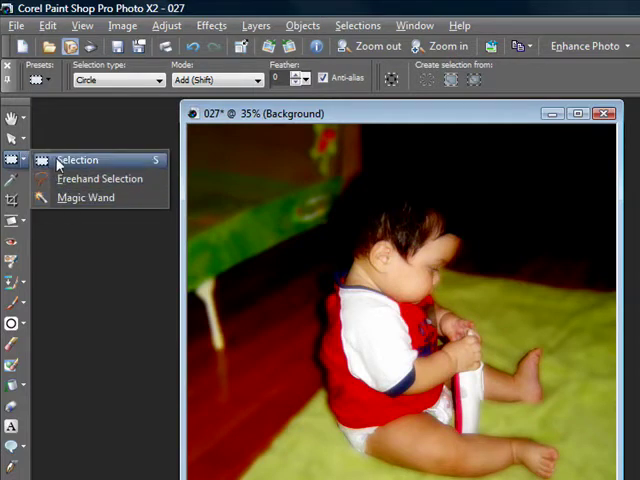
left_click(77, 159)
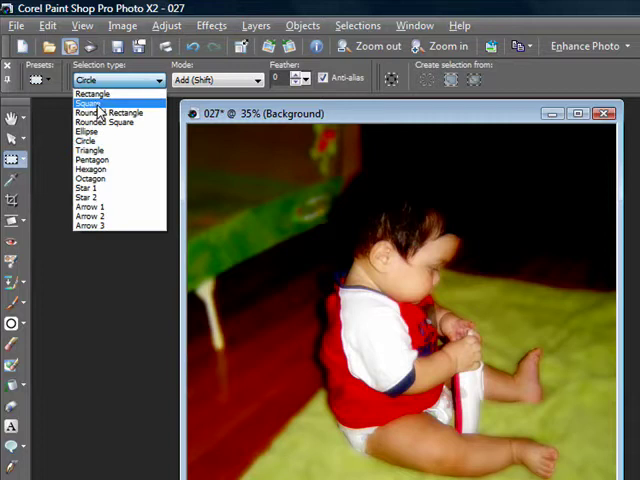
left_click(85, 141)
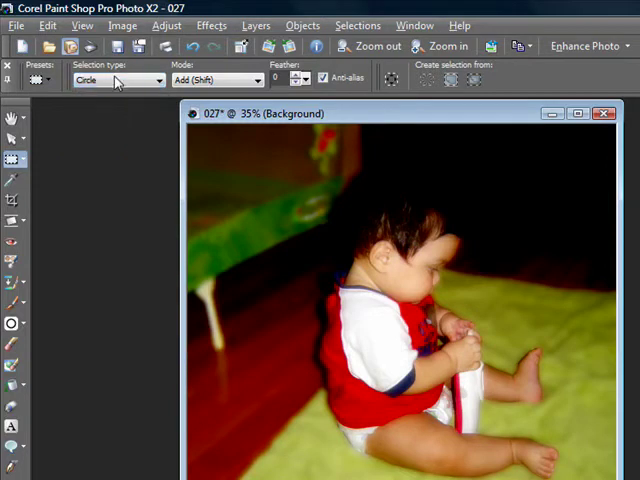
mouse_move(198, 66)
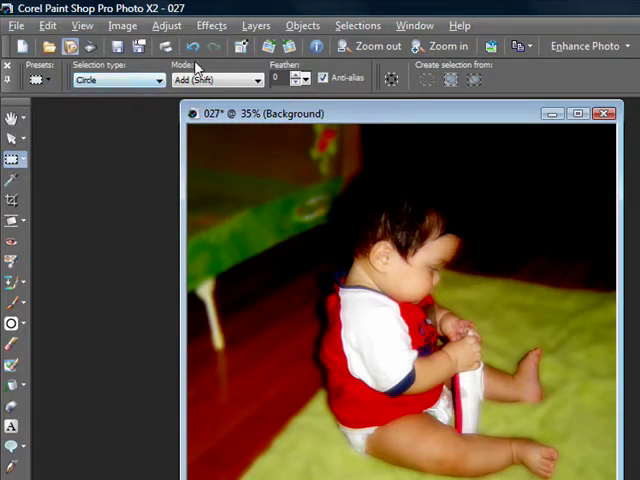
left_click(256, 80)
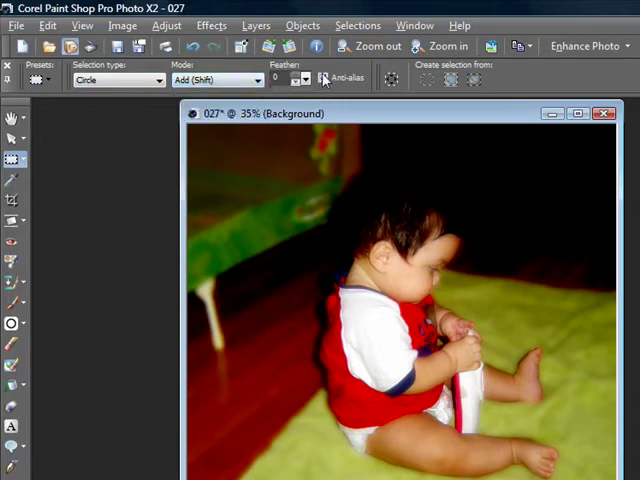
left_click(322, 78)
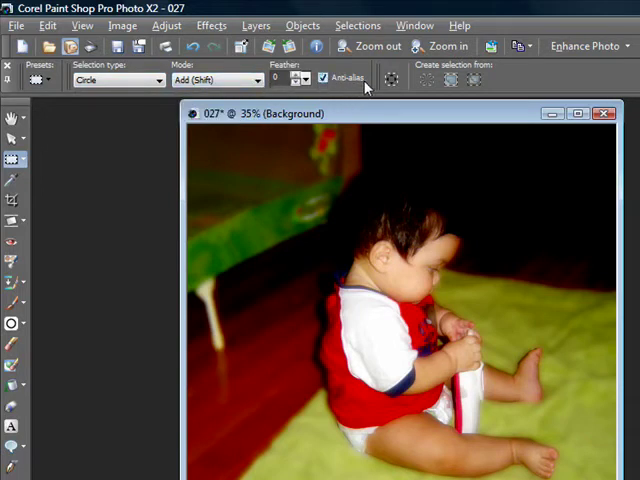
mouse_move(445, 345)
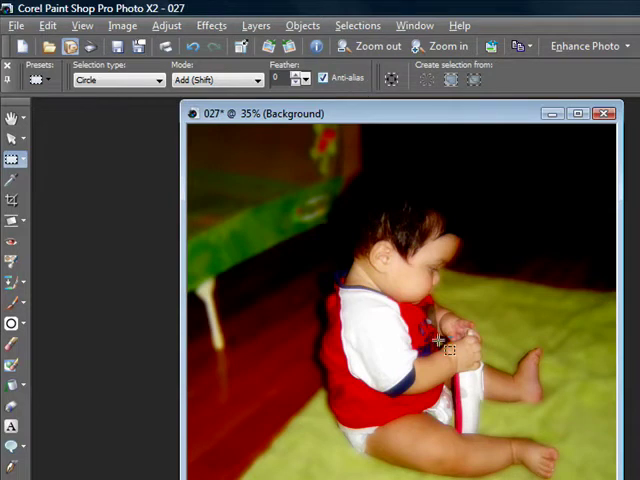
mouse_move(415, 405)
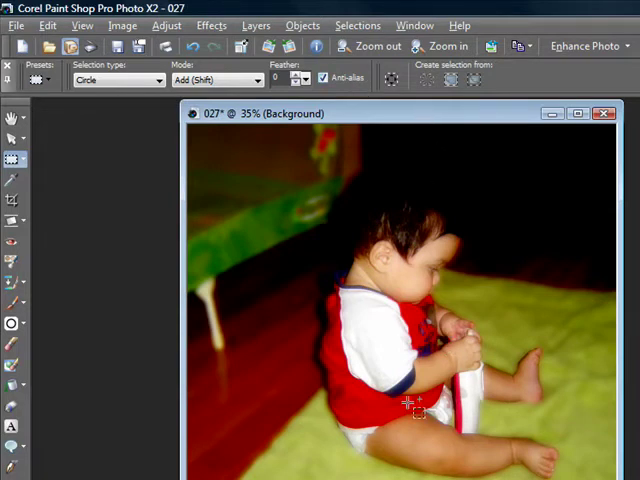
mouse_move(418, 328)
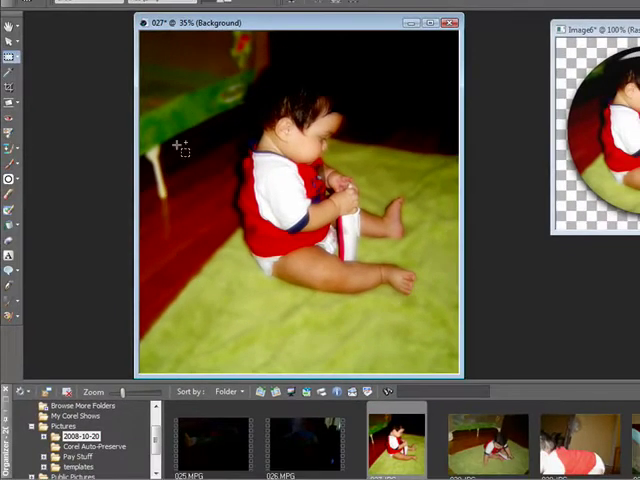
left_click_drag(185, 150, 255, 100)
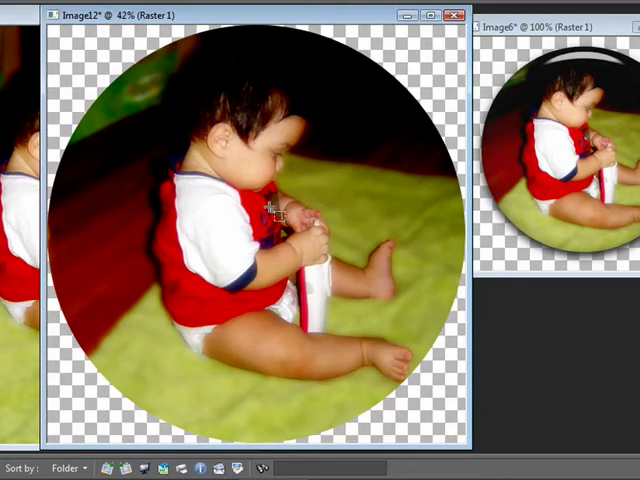
mouse_move(390, 135)
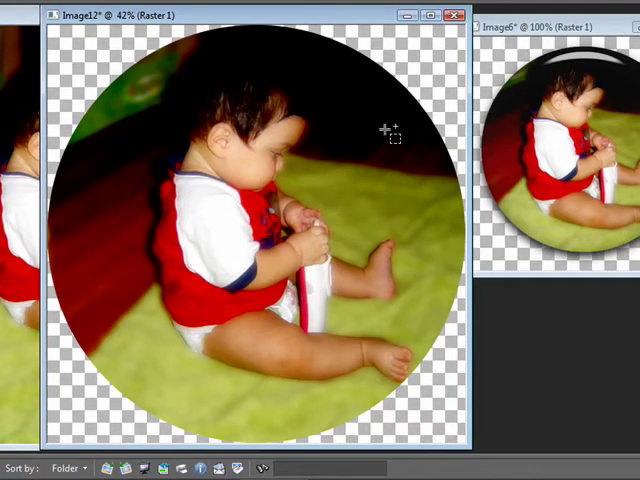
Resize the cutout to 300 × 300 pixels, then enlarge the canvas to 500 × 500 centred
left_click(195, 29)
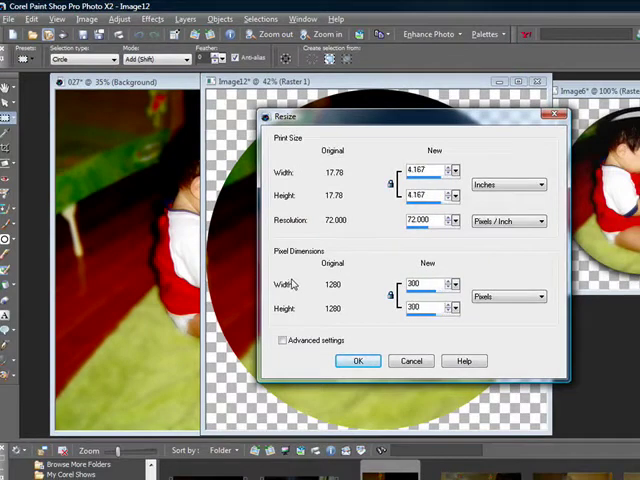
left_click(357, 361)
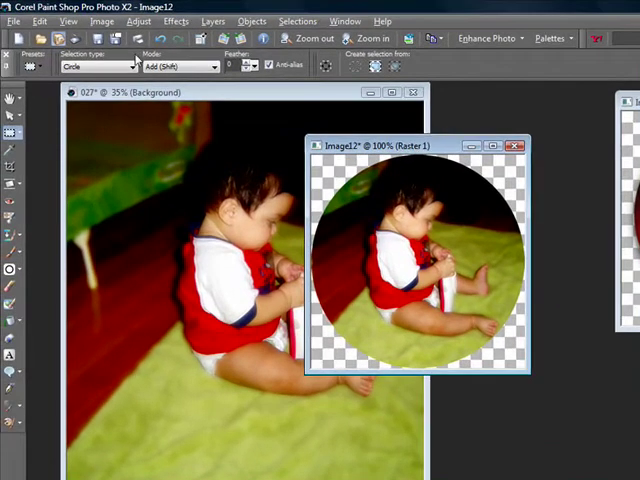
left_click(101, 21)
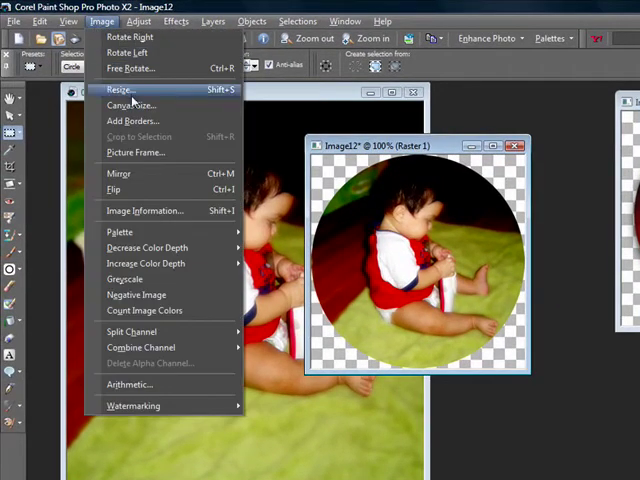
left_click(130, 105)
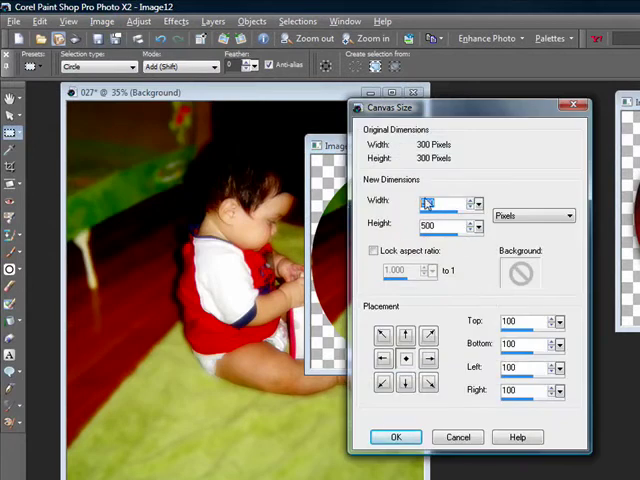
left_click(395, 437)
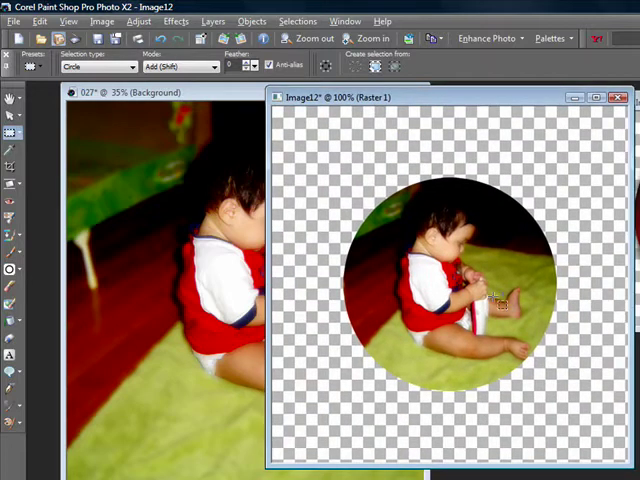
mouse_move(475, 200)
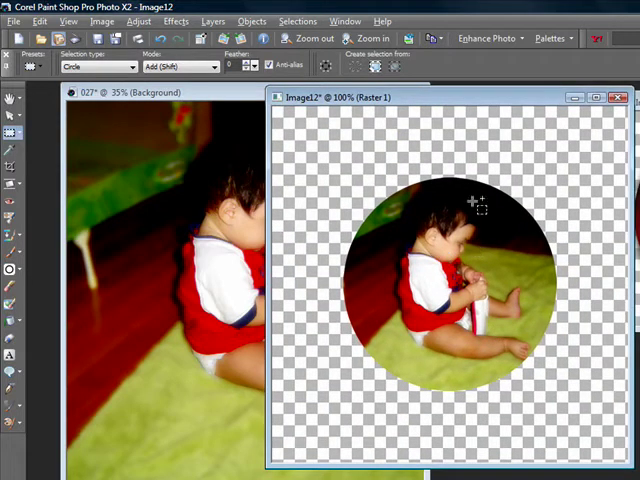
mouse_move(510, 160)
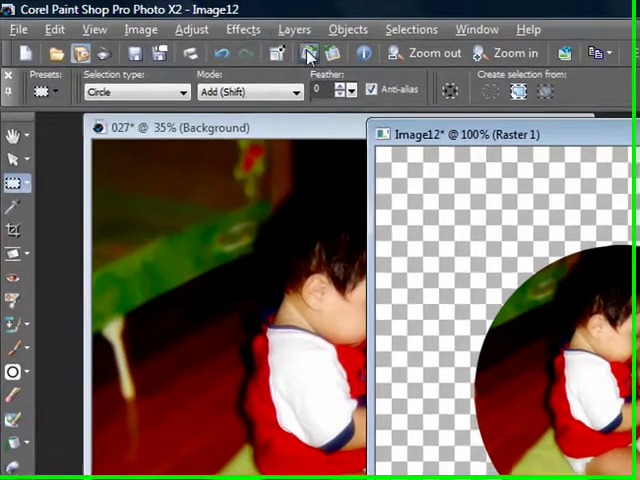
Launch Effects > Plugins > Alien Skin Eye Candy 5: Impact > Glass
left_click(247, 29)
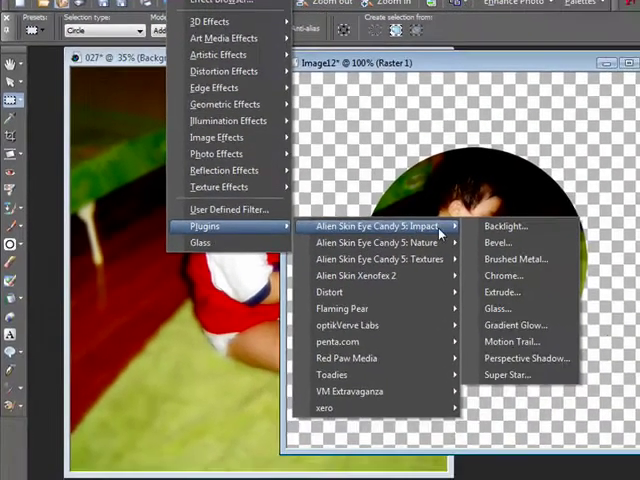
left_click(498, 308)
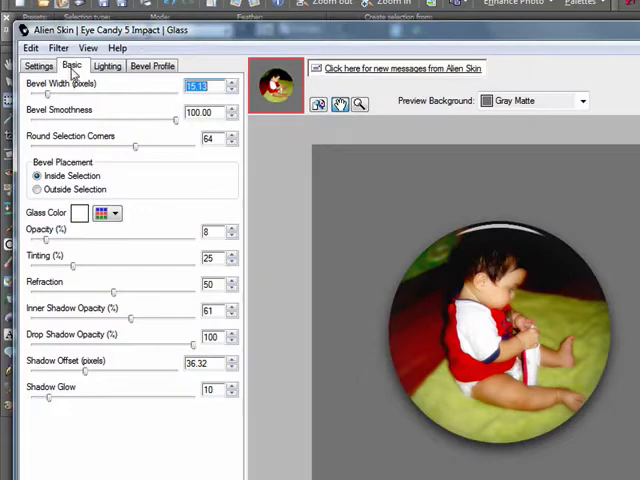
Apply the Glass effect with a wider bevel, declining to save the settings
left_click(47, 60)
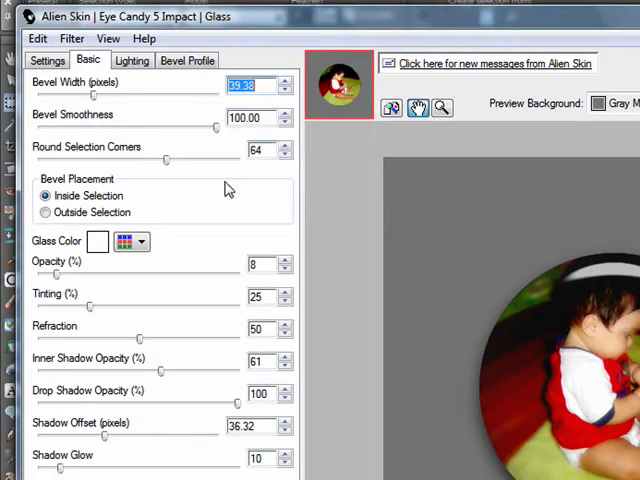
mouse_move(100, 208)
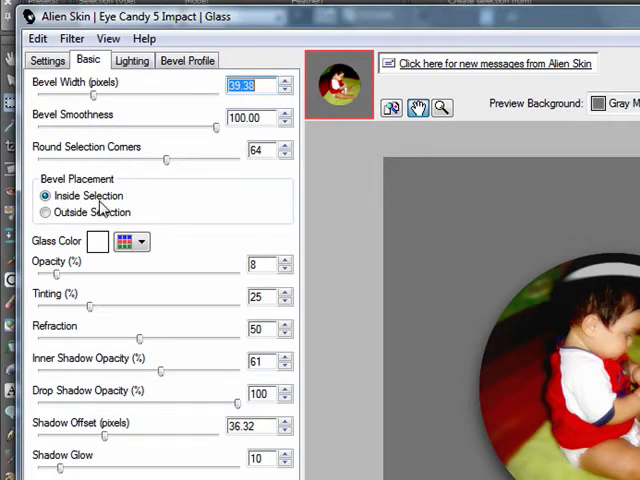
mouse_move(65, 255)
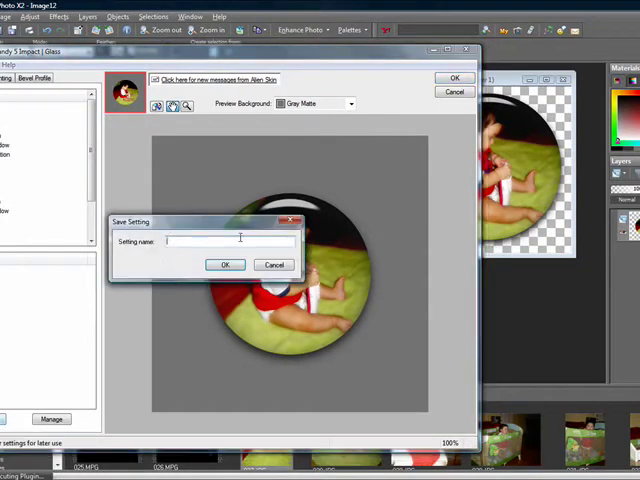
left_click(274, 264)
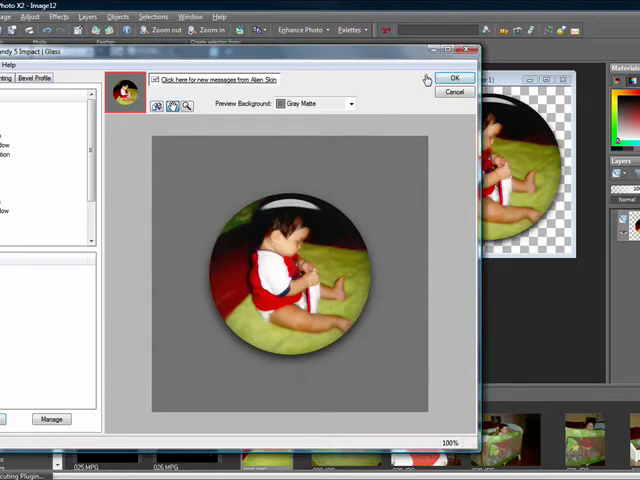
left_click(454, 78)
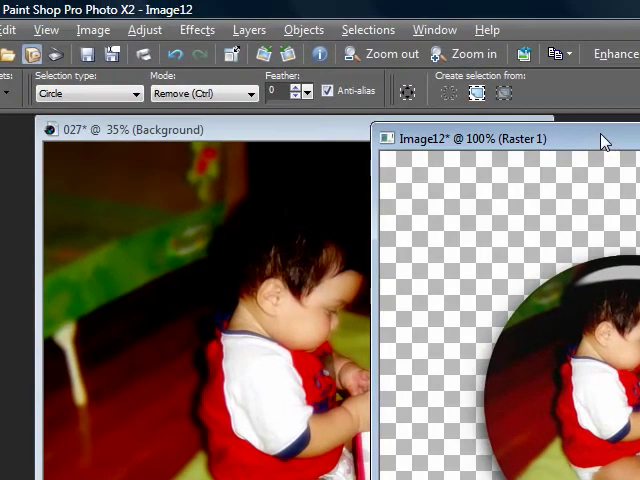
Save the glass button as a PNG in Pictures and close duplicates without saving
left_click(204, 92)
type("Jaidenbutton.png")
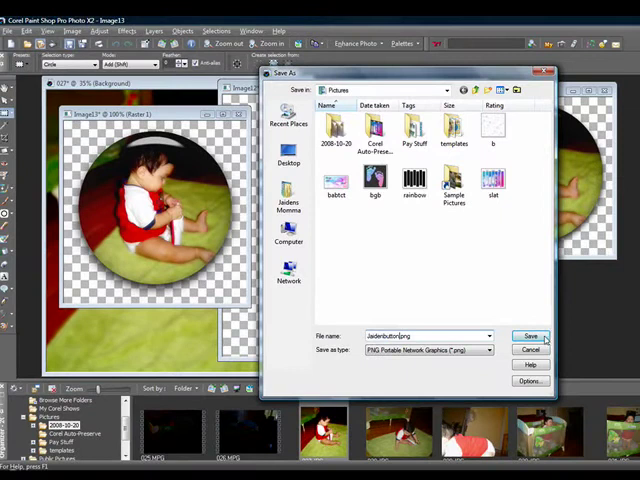
left_click(531, 335)
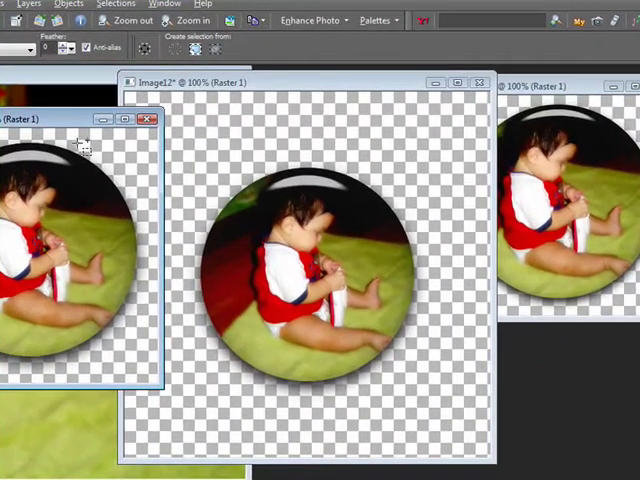
left_click(143, 118)
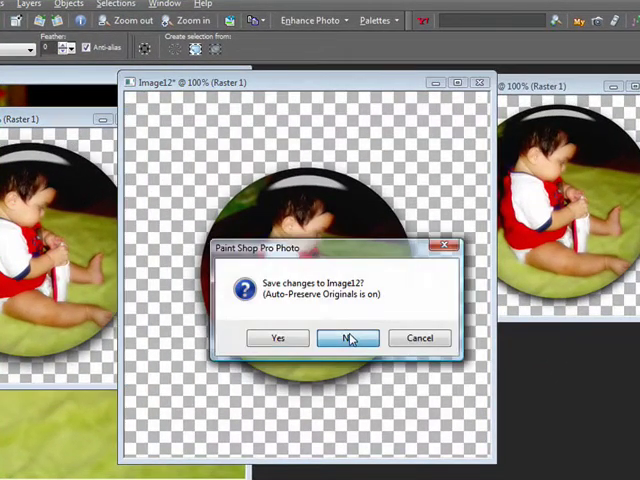
left_click(348, 338)
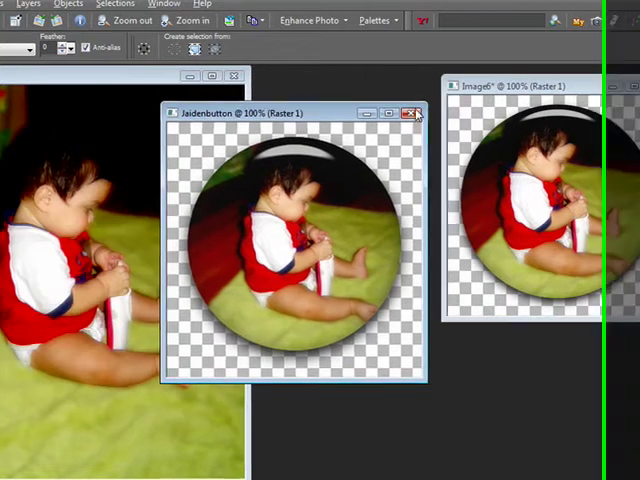
left_click(414, 113)
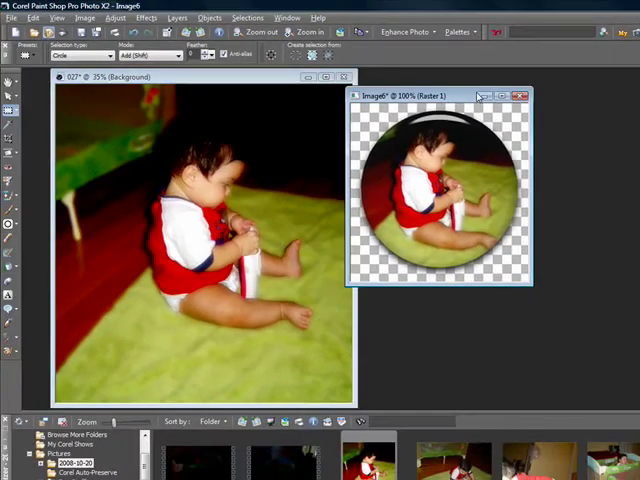
Close the remaining images and create a new 500 × 500 pixel transparent image
left_click(525, 95)
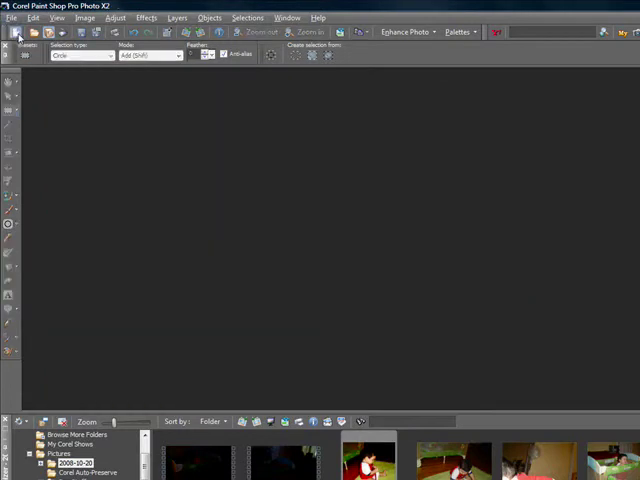
left_click(7, 31)
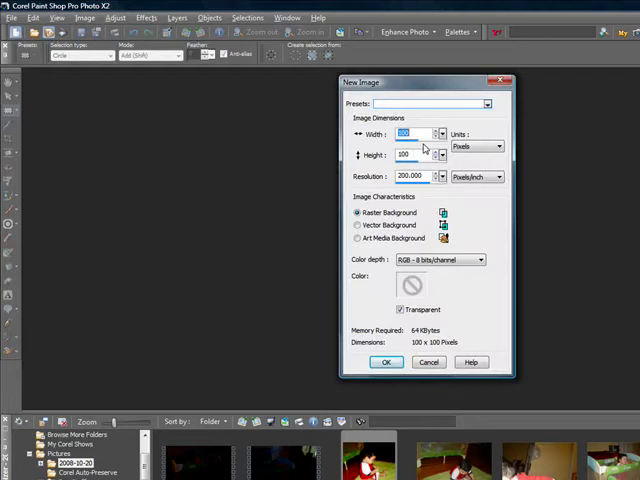
left_click(386, 362)
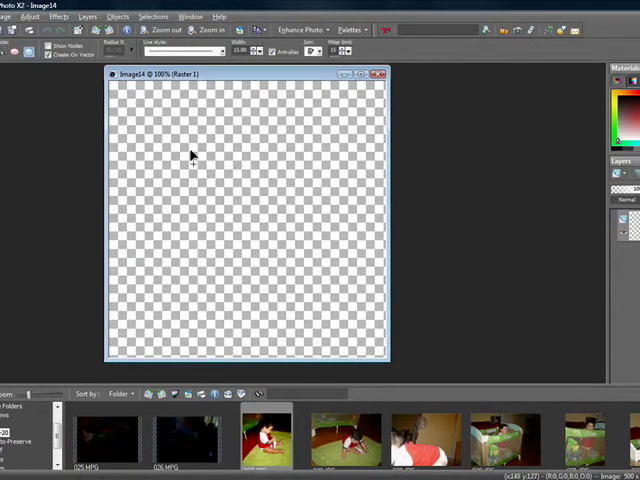
left_click_drag(193, 155, 385, 312)
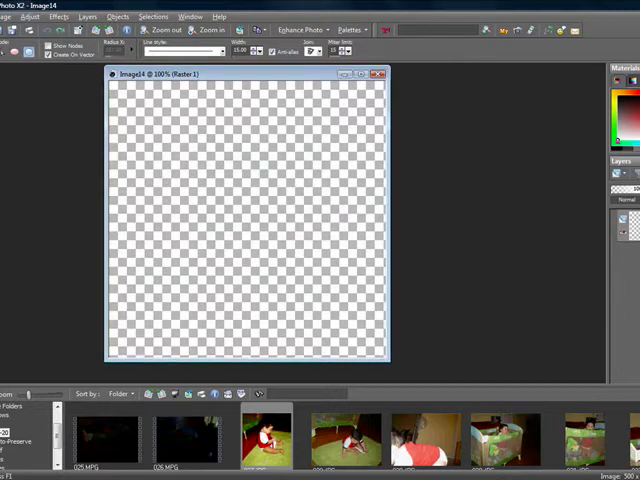
mouse_move(180, 143)
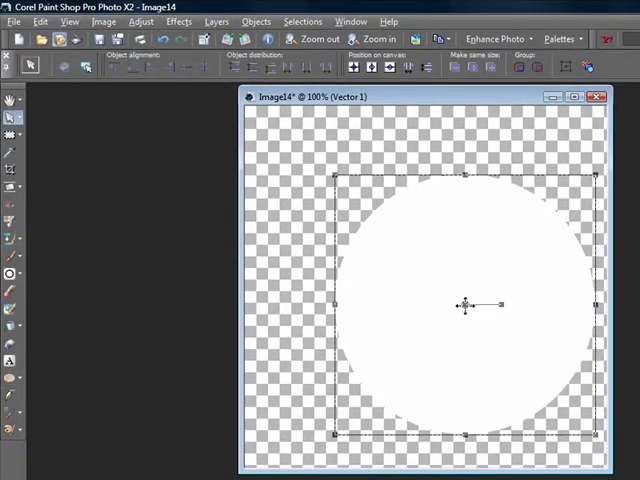
Draw a large white ellipse circle and convert its vector layer to raster
left_click_drag(465, 305, 420, 277)
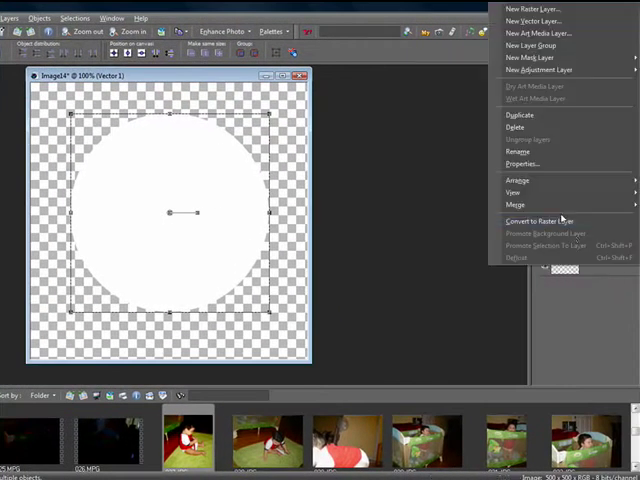
left_click(537, 221)
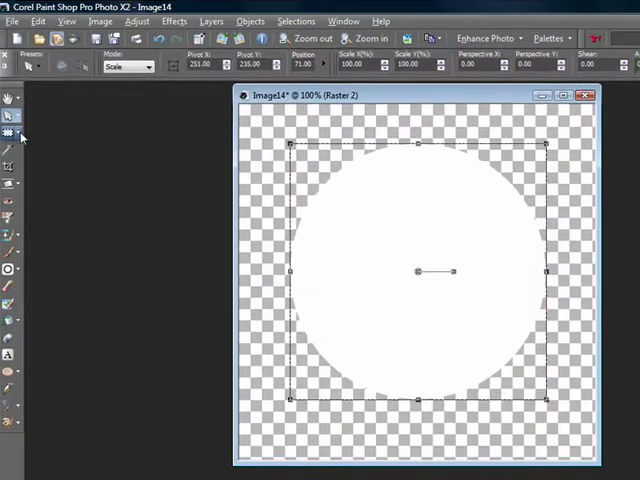
Select the white circle, load a star-shaped sparkle brush preset, and choose rainbow gradient paint
left_click(7, 132)
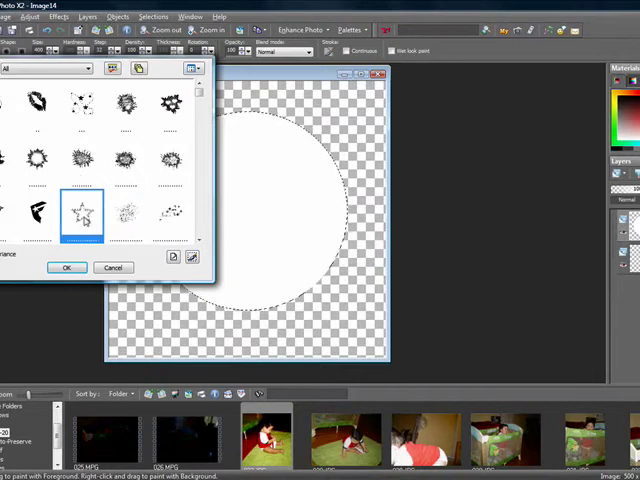
left_click(67, 267)
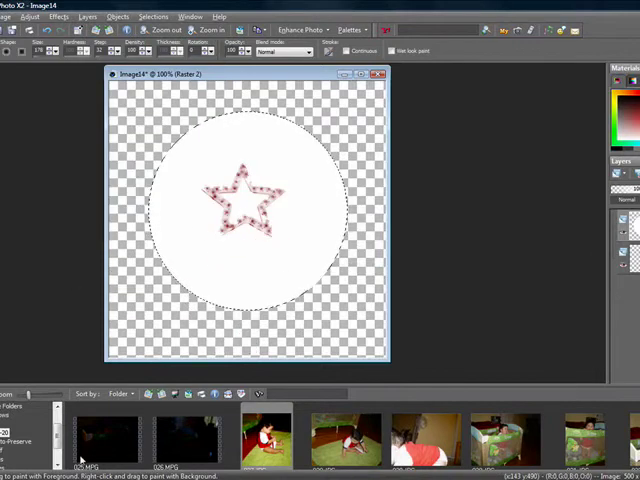
scroll("right", 3)
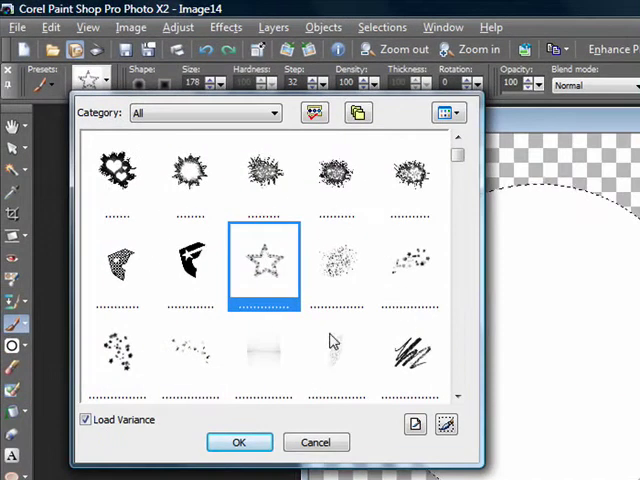
scroll("down", 3)
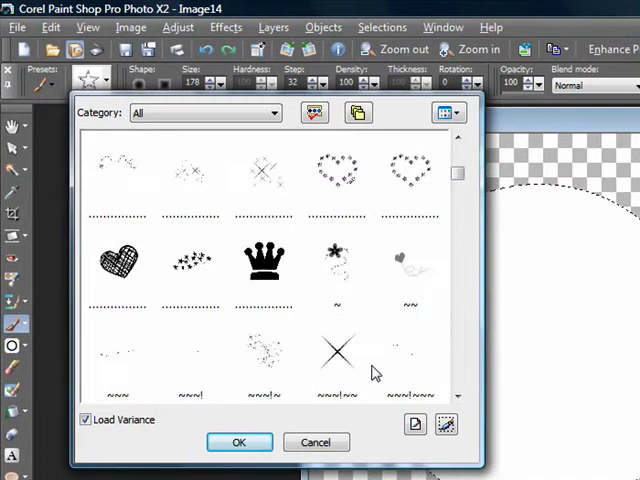
scroll("down", 3)
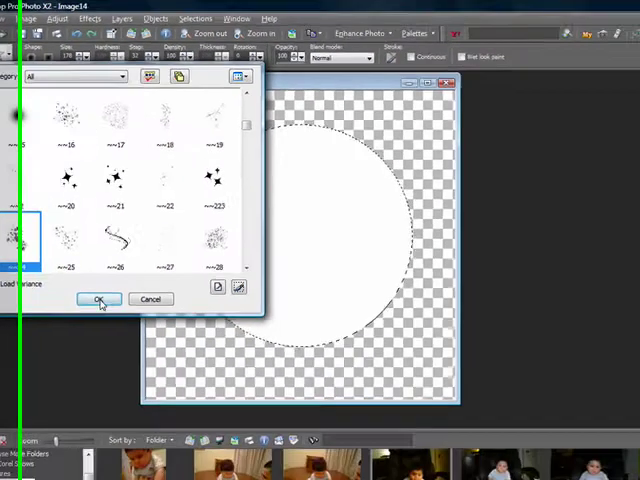
left_click(98, 300)
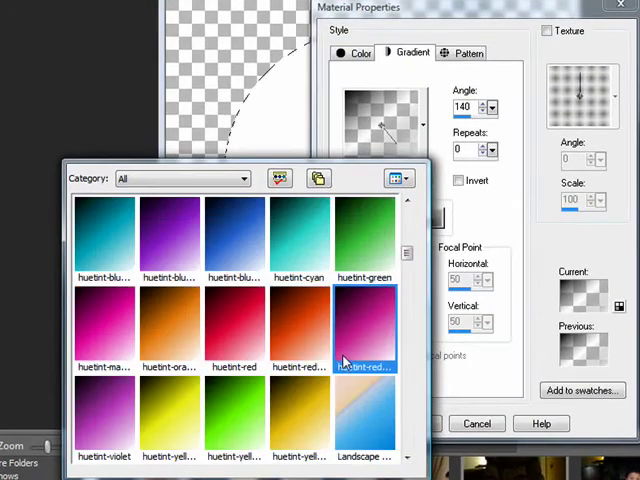
scroll("down", 3)
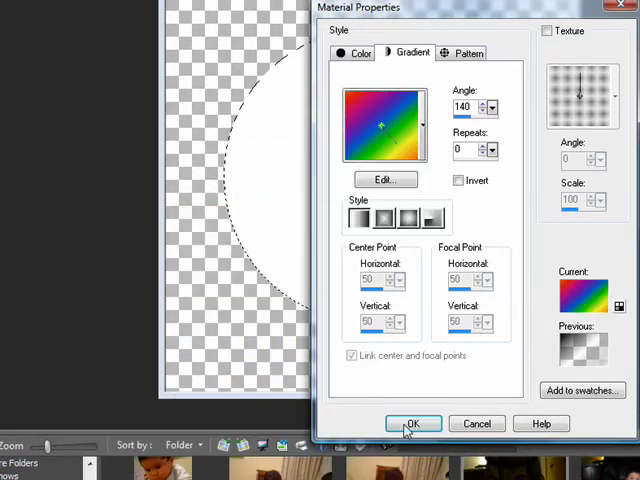
left_click(413, 423)
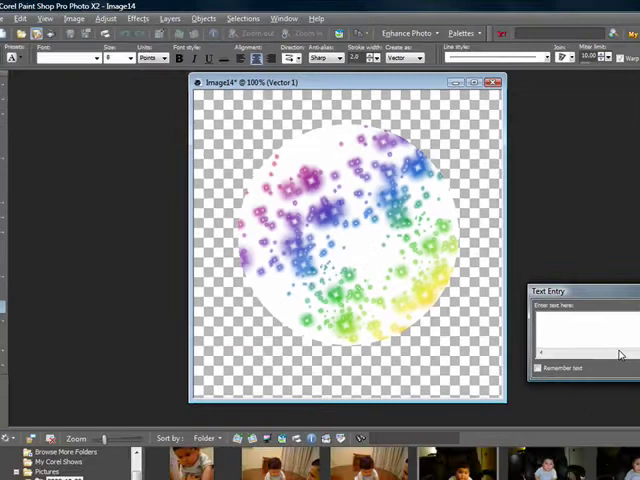
type("Tutorial")
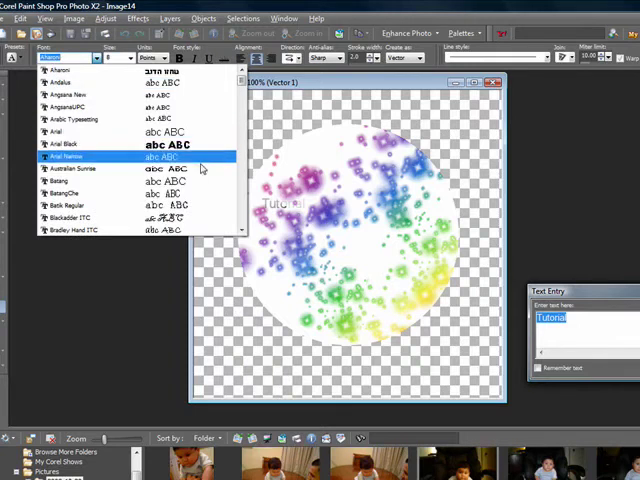
scroll("down", 3)
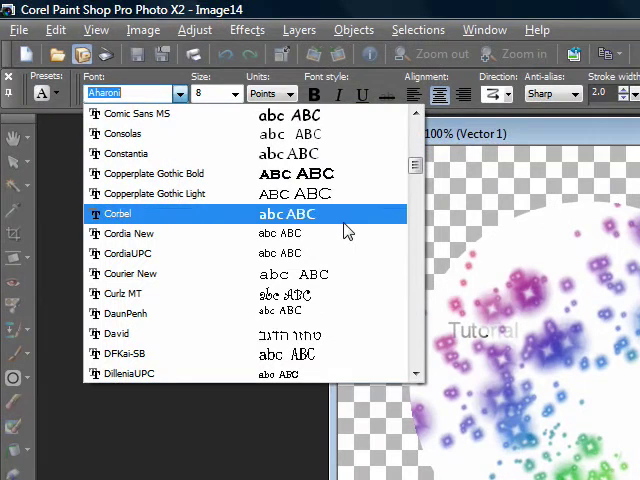
scroll("down", 3)
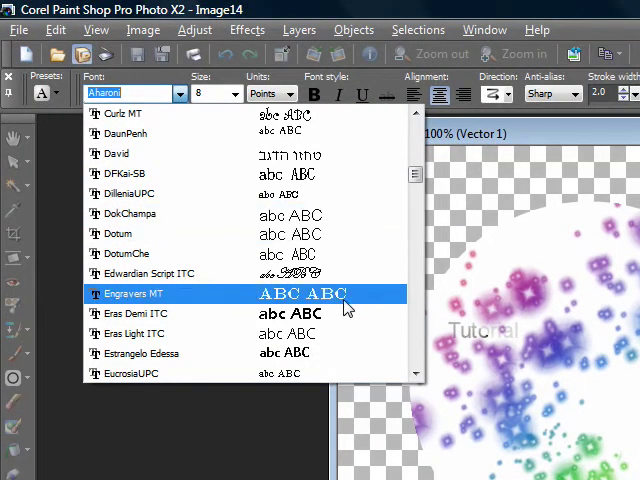
scroll("down", 3)
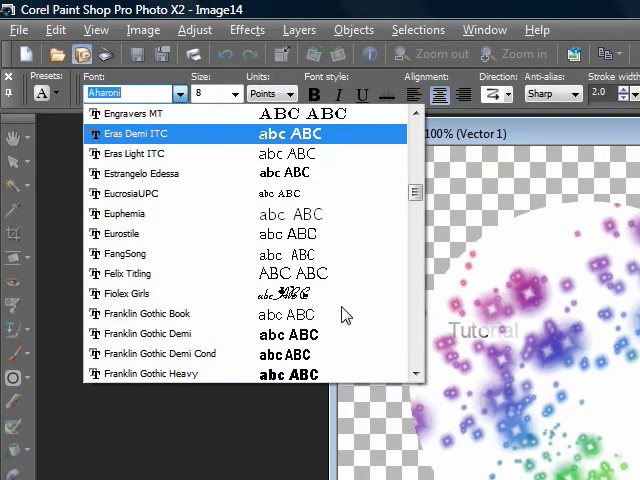
scroll("down", 3)
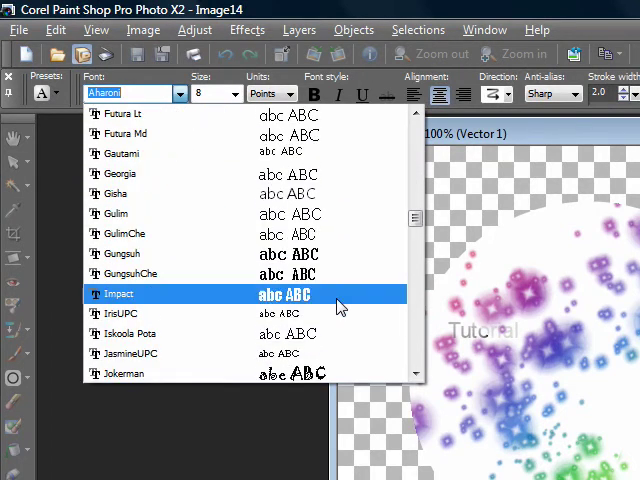
scroll("down", 3)
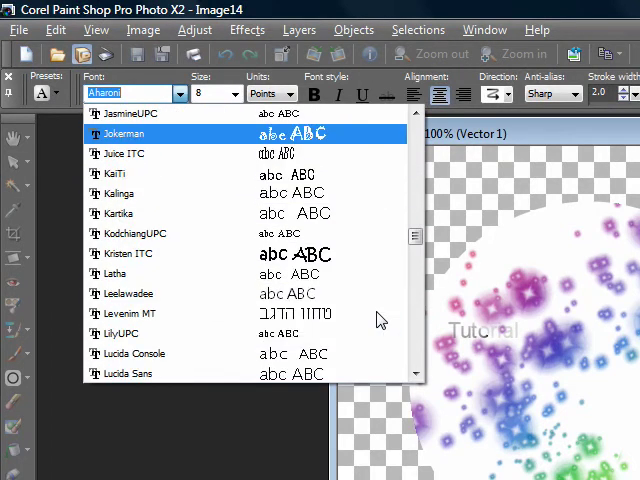
scroll("down", 3)
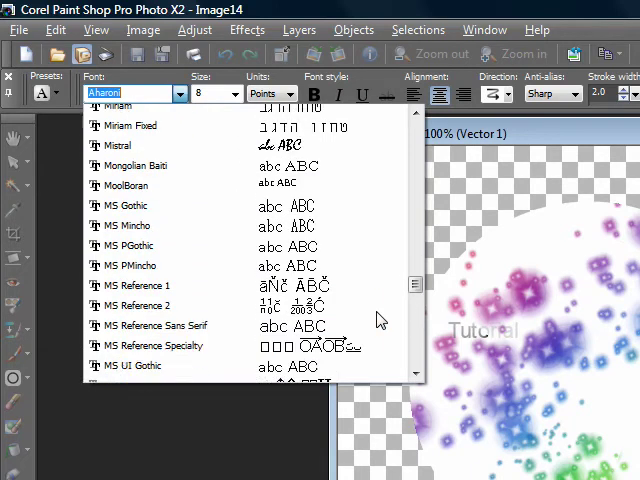
scroll("down", 3)
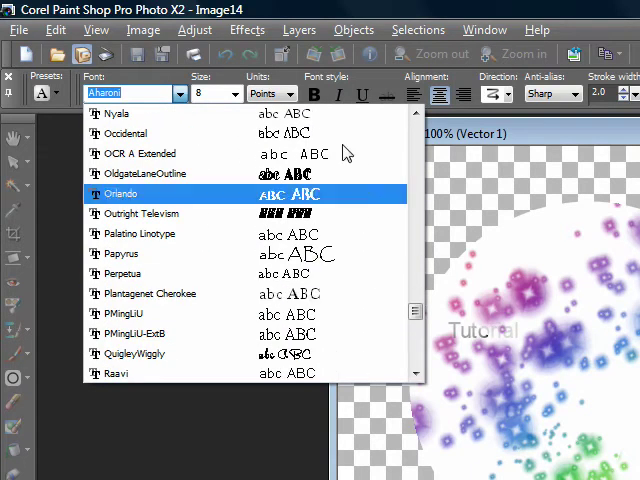
scroll("down", 3)
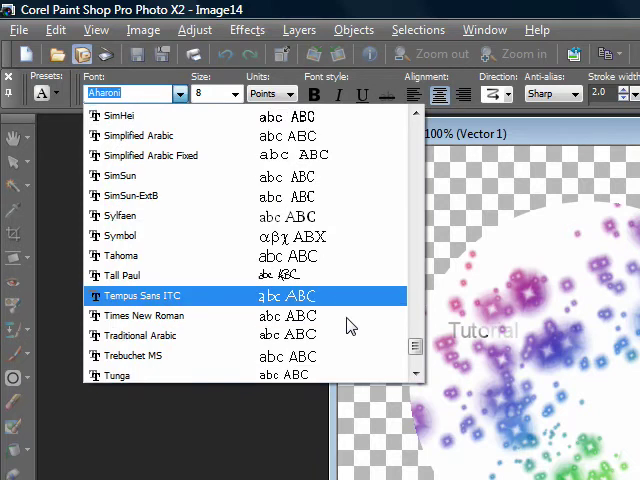
scroll("down", 3)
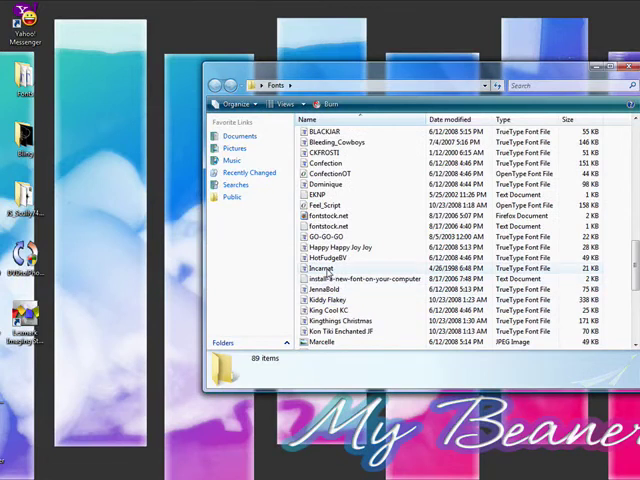
Open the Incarnation font file from the Fonts folder, then close its preview
double_click(320, 268)
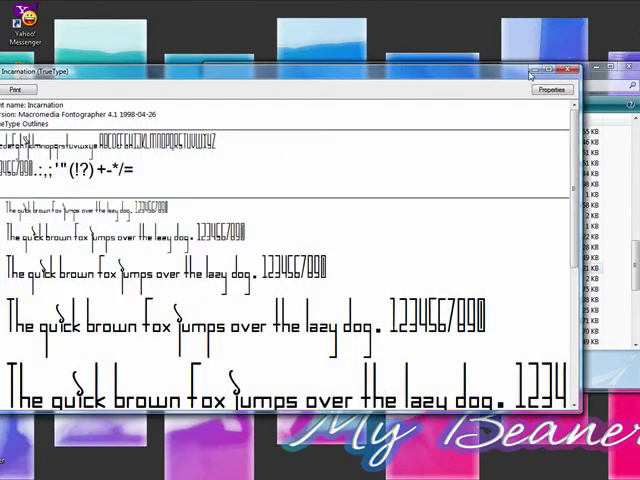
left_click(573, 71)
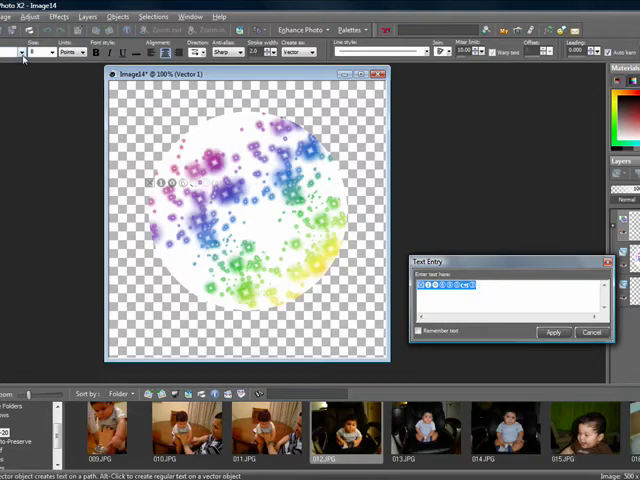
Apply 'Tutorial' in Incarnation font, size 36, across the sparkle circle
left_click(40, 60)
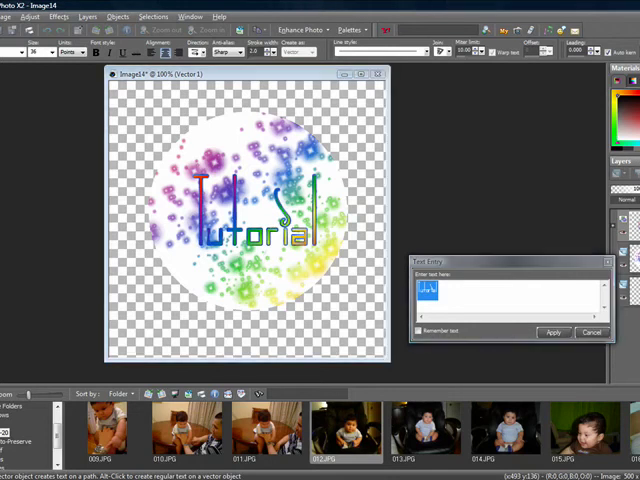
left_click(553, 332)
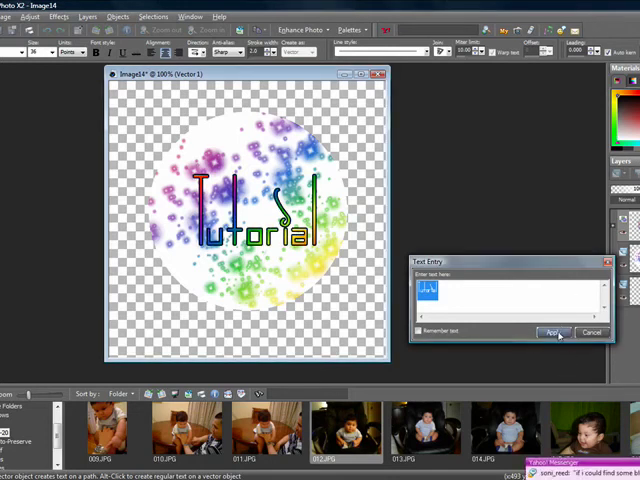
left_click(551, 332)
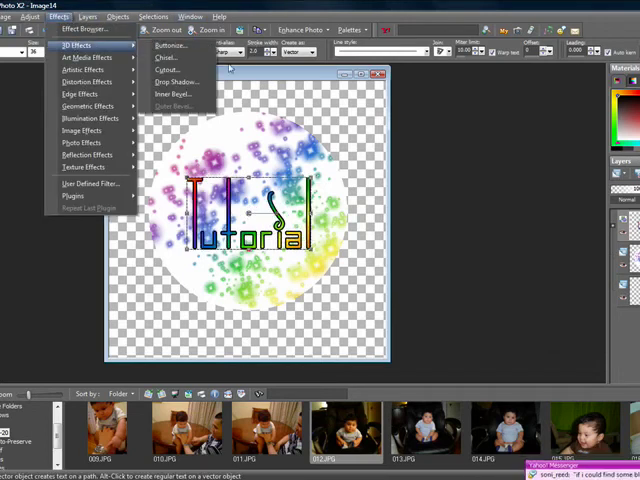
Apply an Inner Bevel to the 'Tutorial' text, then merge all layers into one
left_click(176, 81)
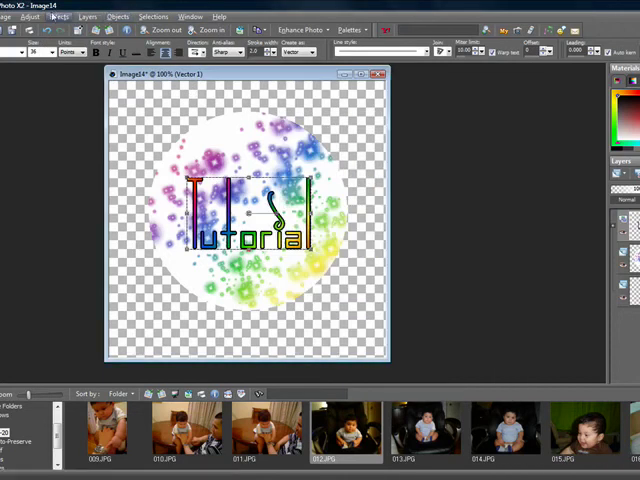
left_click(58, 16)
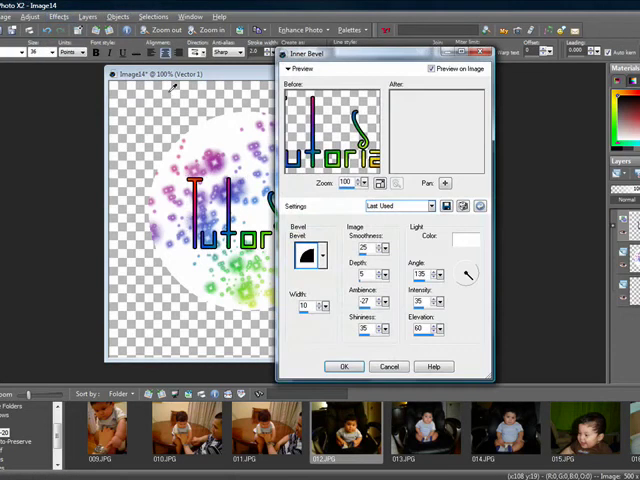
left_click(58, 17)
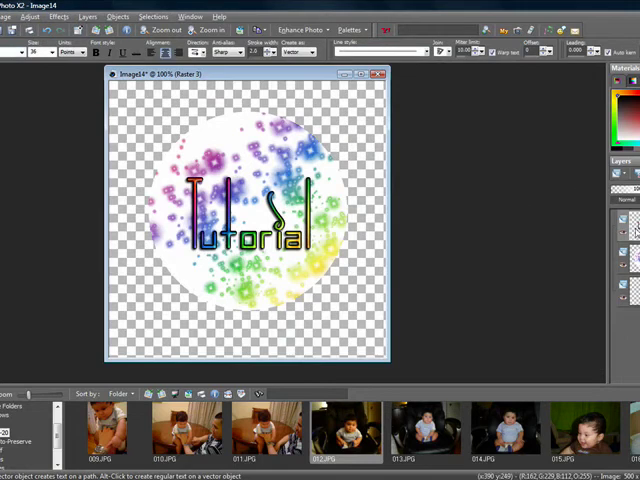
left_click(593, 203)
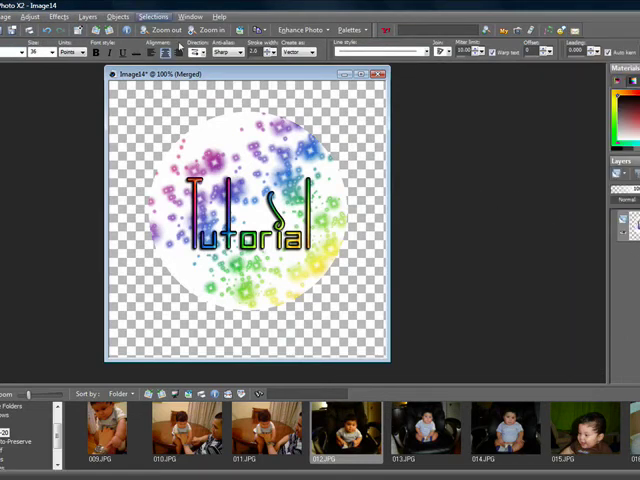
Apply the Eye Candy 5: Impact Glass filter with its Basic settings to the button
left_click(134, 17)
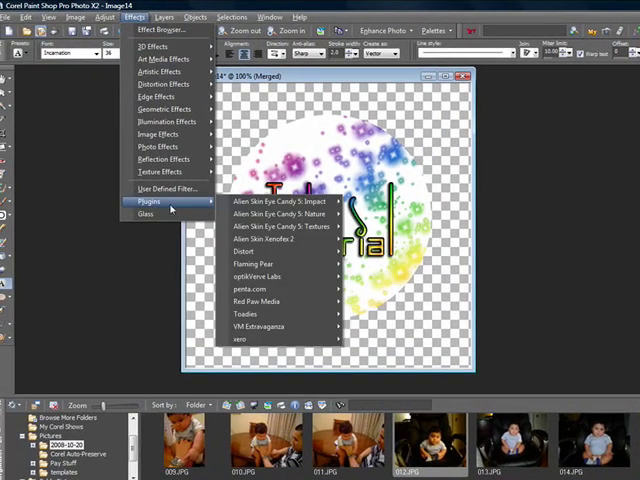
mouse_move(280, 201)
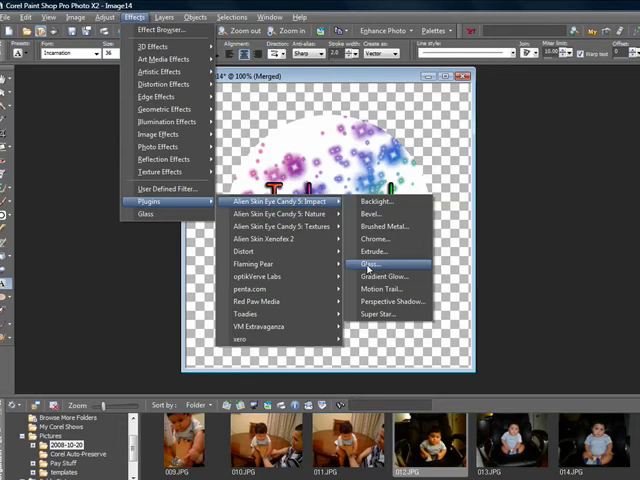
left_click(376, 263)
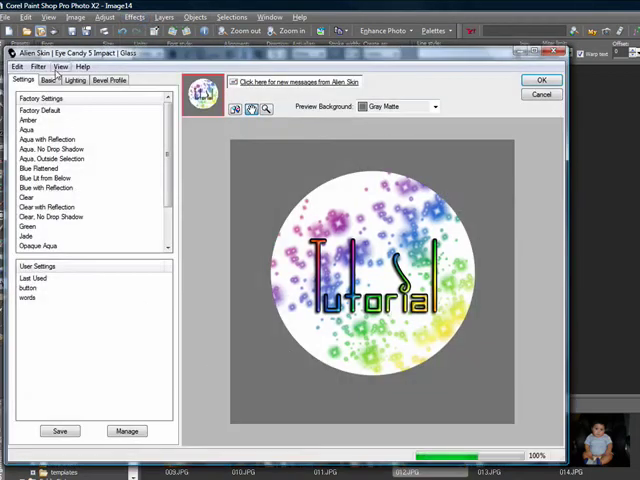
left_click(46, 80)
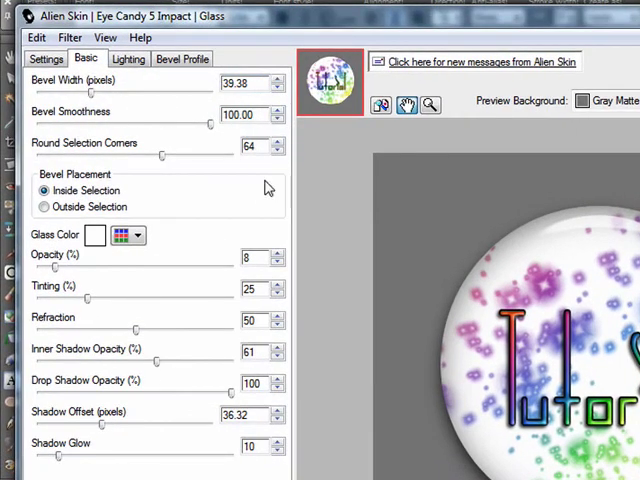
mouse_move(55, 190)
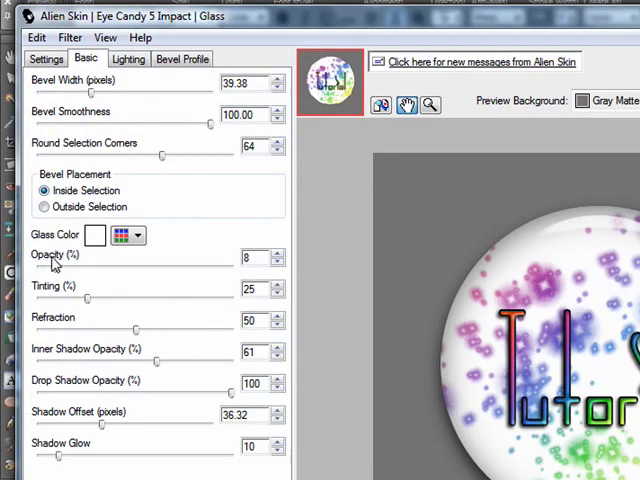
mouse_move(260, 308)
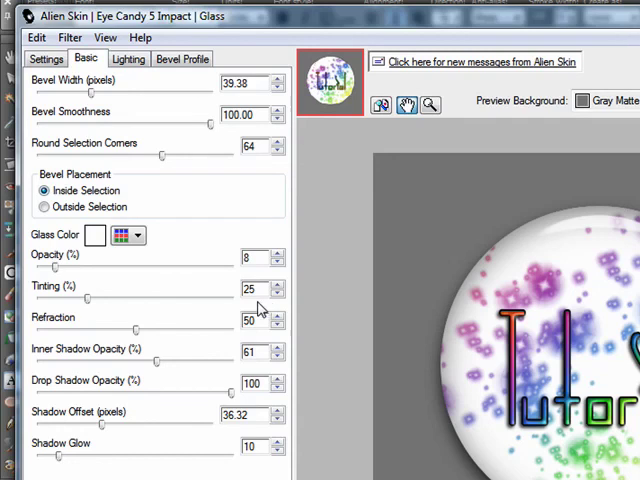
mouse_move(82, 374)
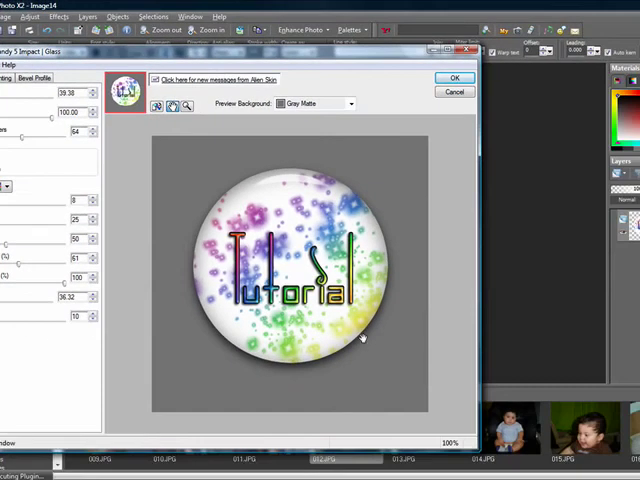
mouse_move(403, 182)
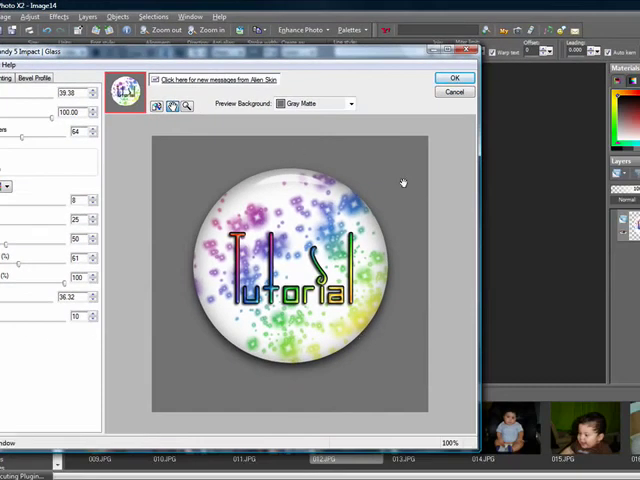
left_click(454, 78)
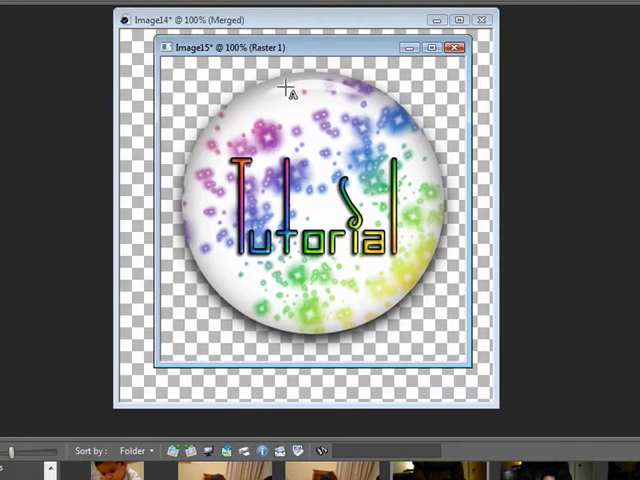
mouse_move(610, 242)
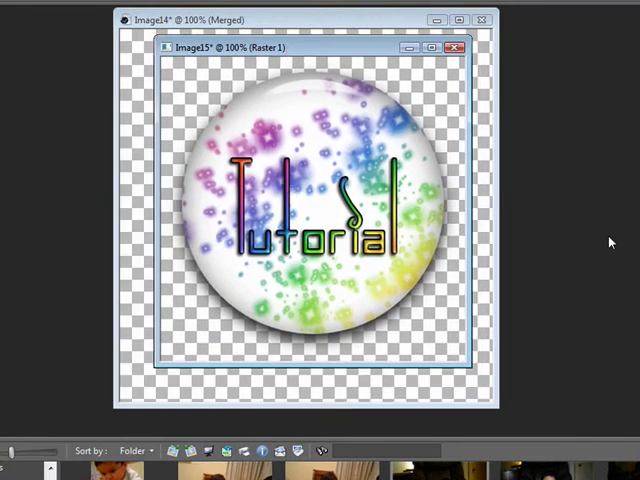
mouse_move(108, 127)
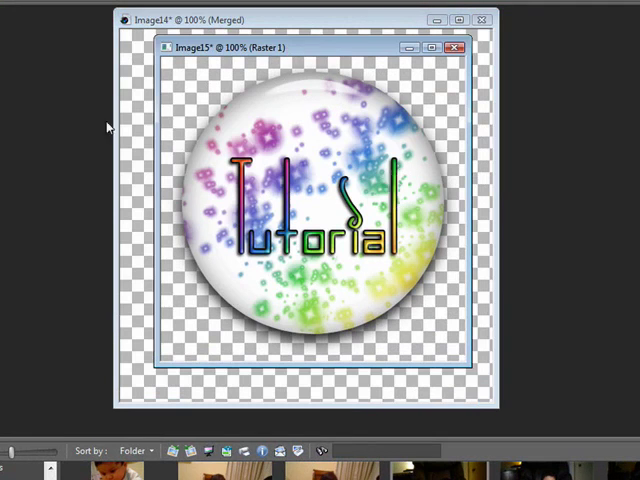